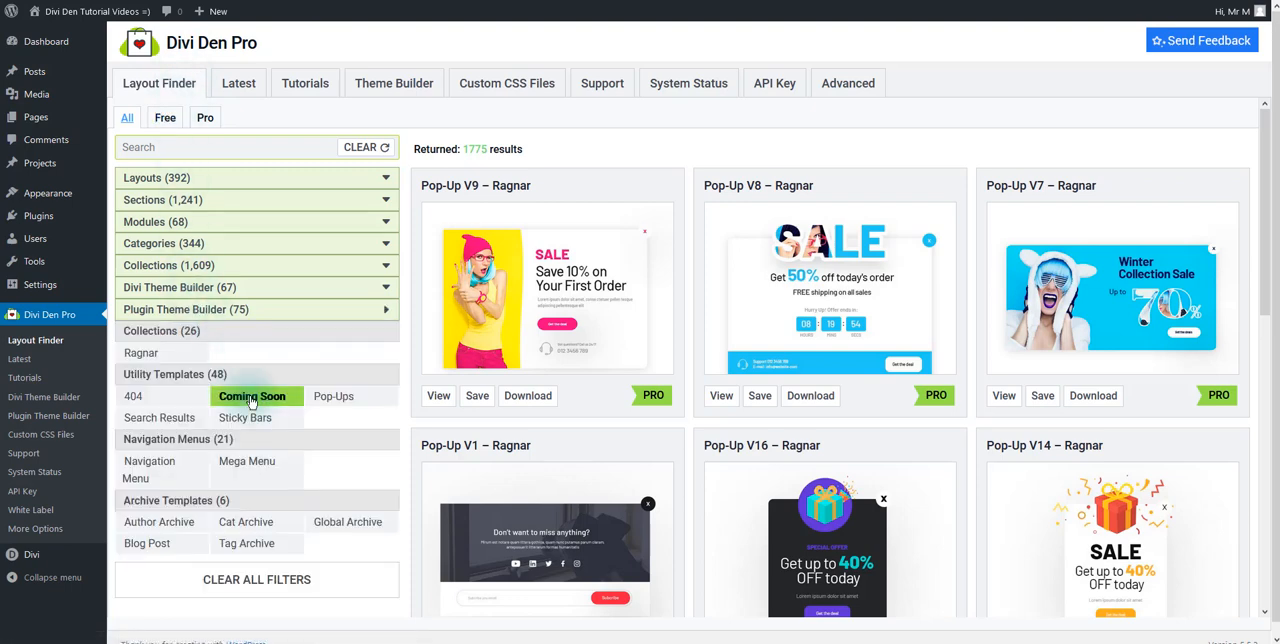
- Filter Utility Templates to Coming Soon and save Coming Soon Page V4 – Ragnar to the Divi Library
{"action": "left_click", "coordinate": [251, 396]}
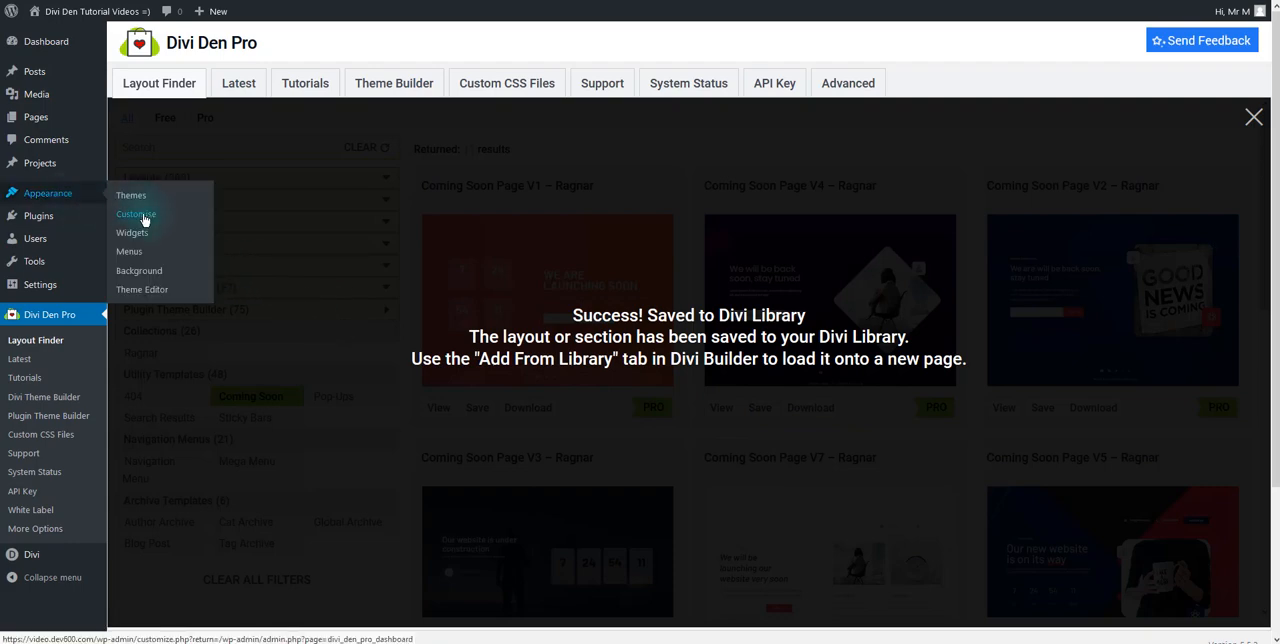
- In the Customizer's Coming Soon Page settings, select Coming Soon Page V4 – Ragnar and publish it
{"action": "left_click", "coordinate": [136, 214]}
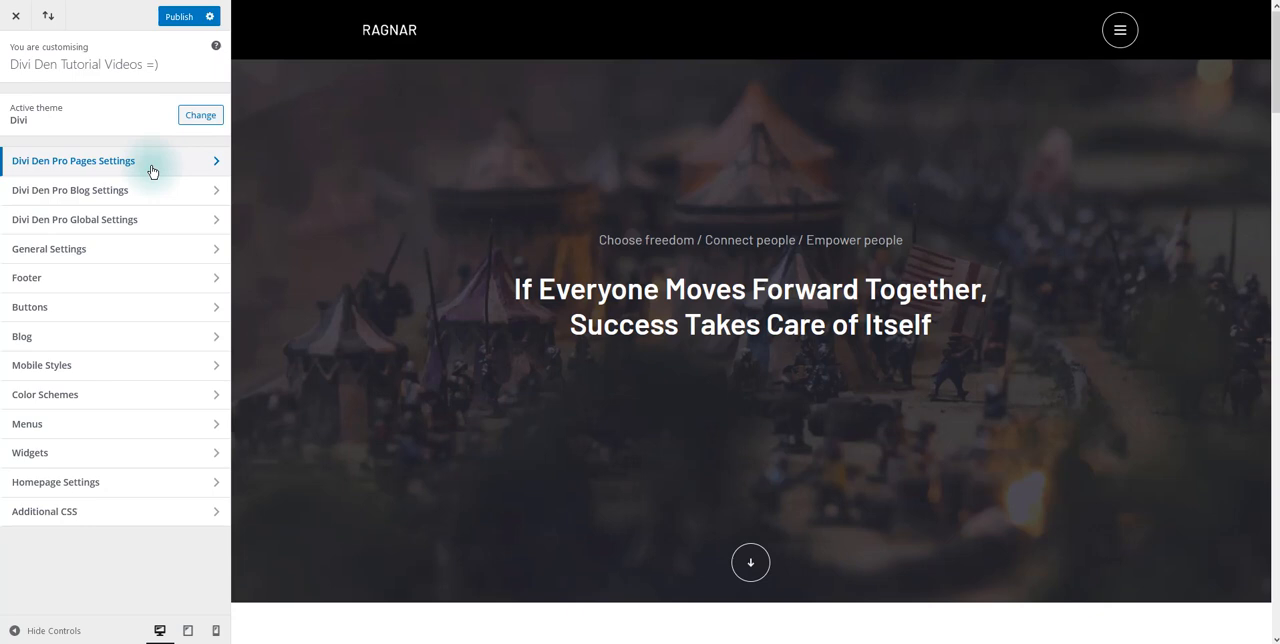
{"action": "left_click", "coordinate": [73, 160]}
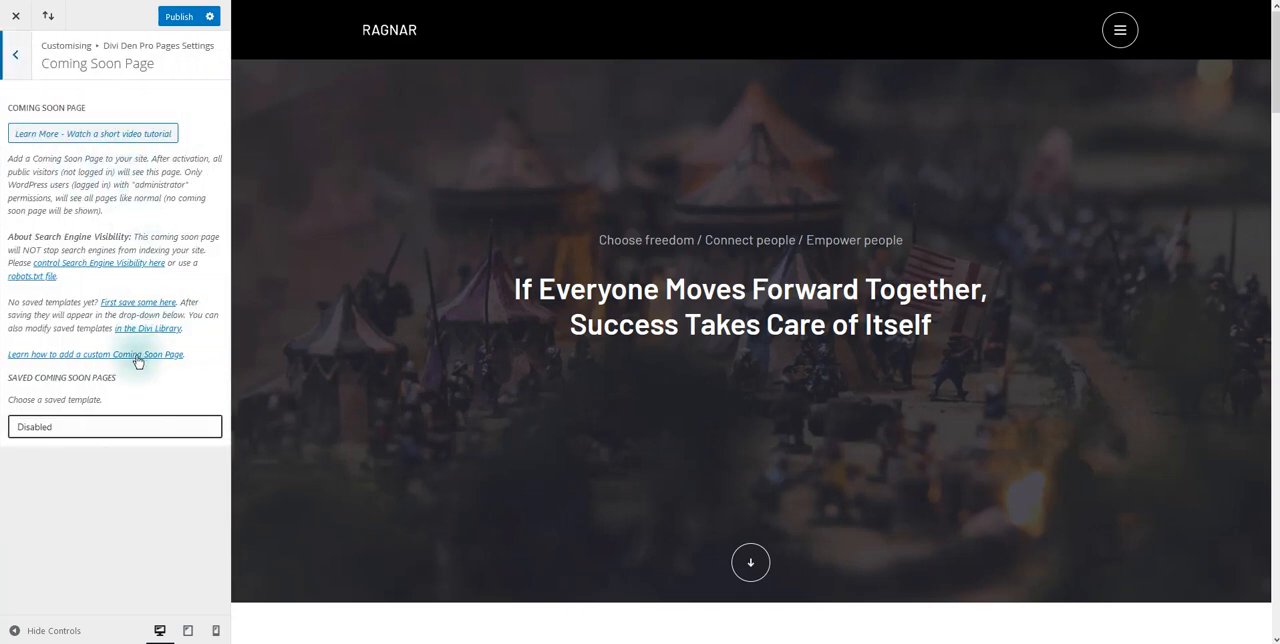
{"action": "left_click", "coordinate": [114, 426]}
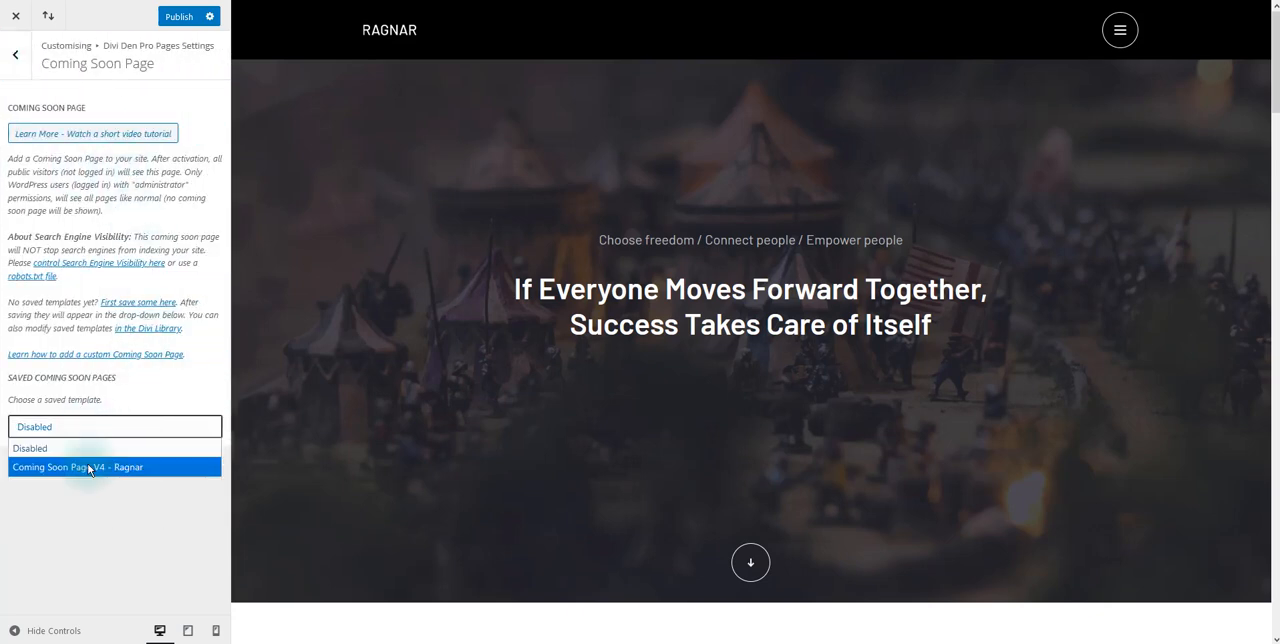
{"action": "left_click", "coordinate": [78, 467]}
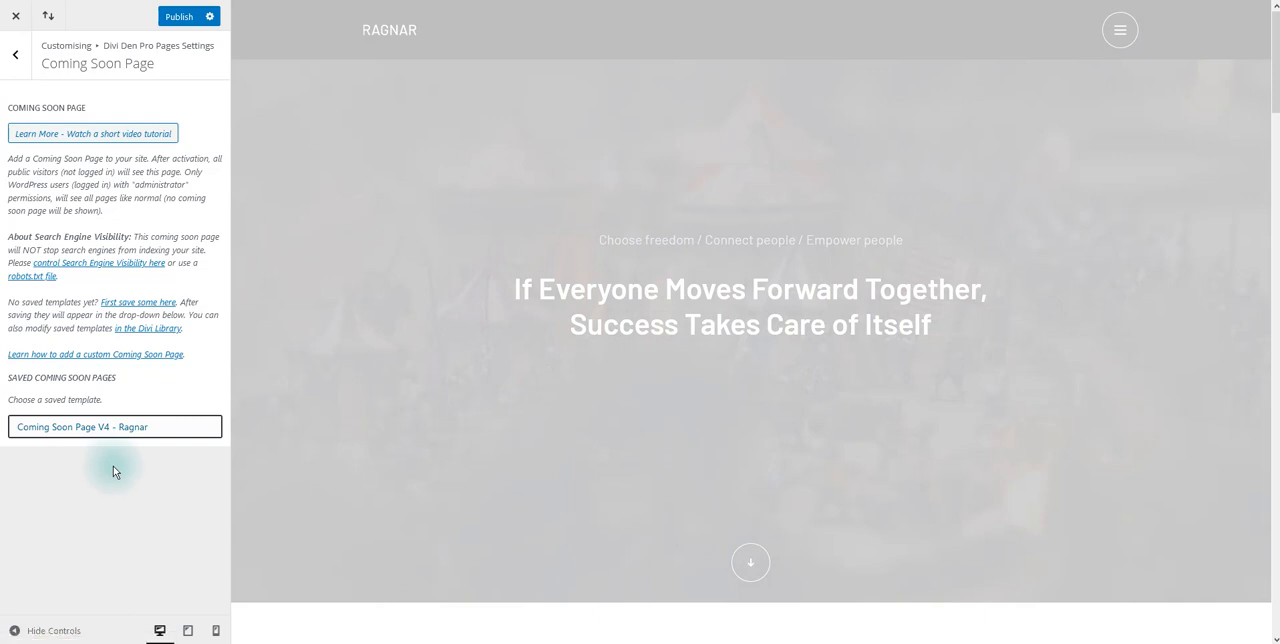
{"action": "left_click", "coordinate": [179, 16]}
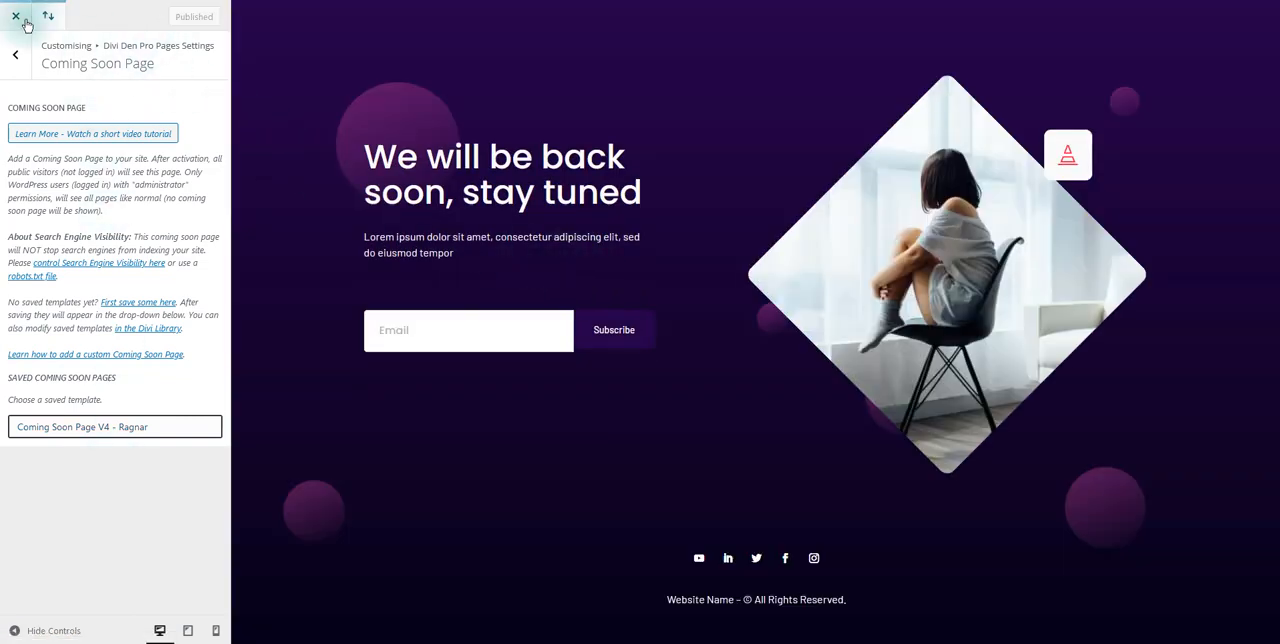
- Leave the Customizer and open the Coming Soon Page V4 layout from Divi Library for editing
{"action": "left_click", "coordinate": [16, 16]}
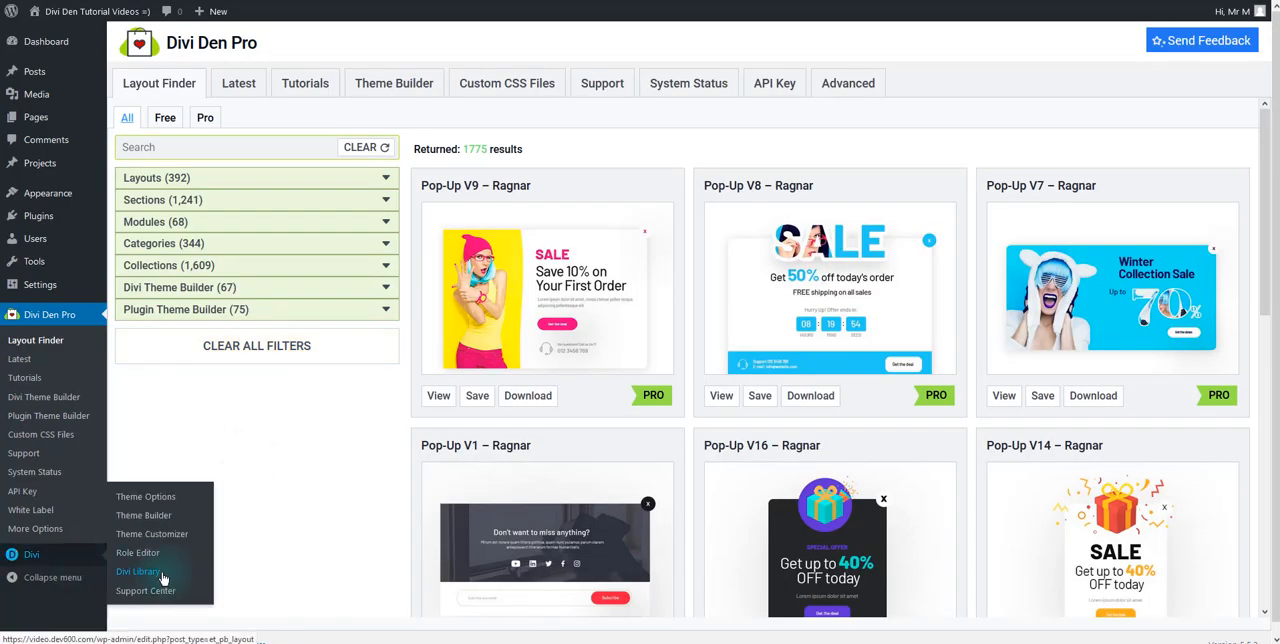
{"action": "left_click", "coordinate": [138, 571]}
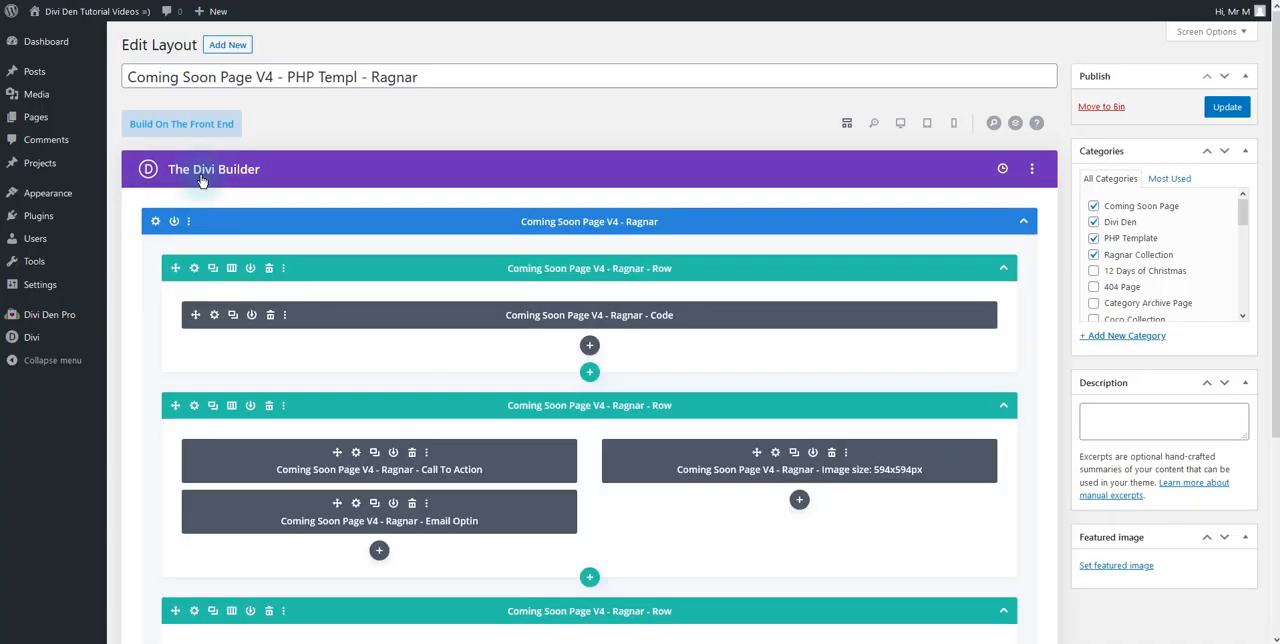
{"action": "mouse_move", "coordinate": [192, 140]}
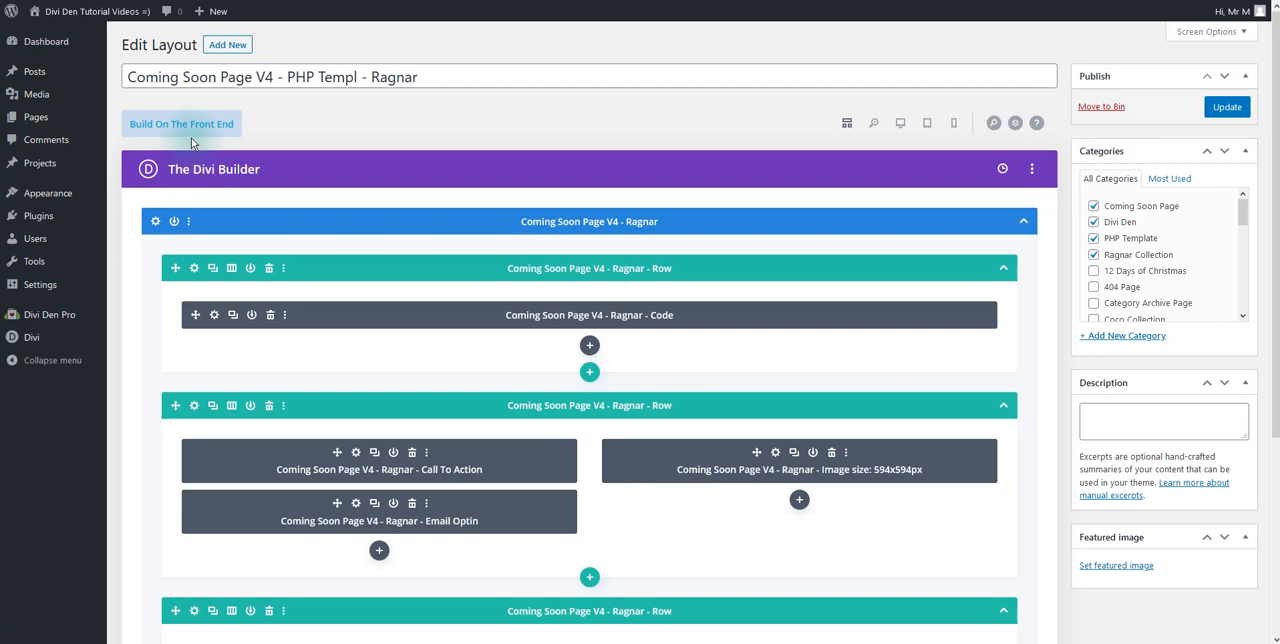
{"action": "mouse_move", "coordinate": [351, 463]}
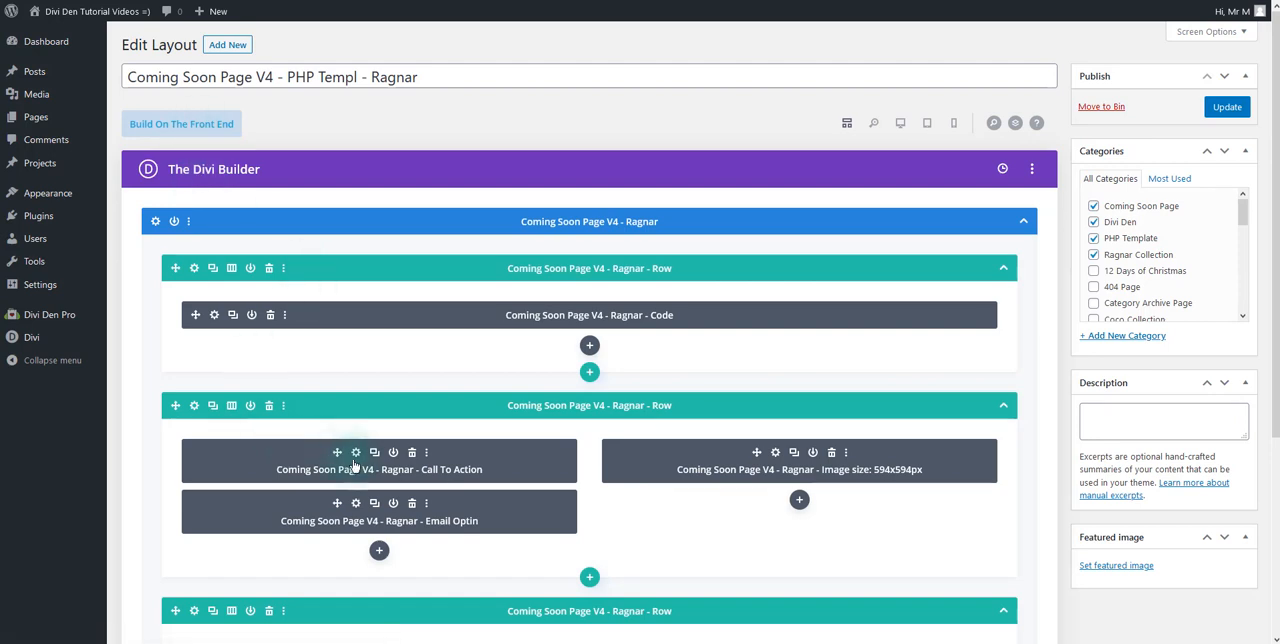
- Set the Call To Action module's title to "This is a new title" and apply it
{"action": "left_click", "coordinate": [355, 452]}
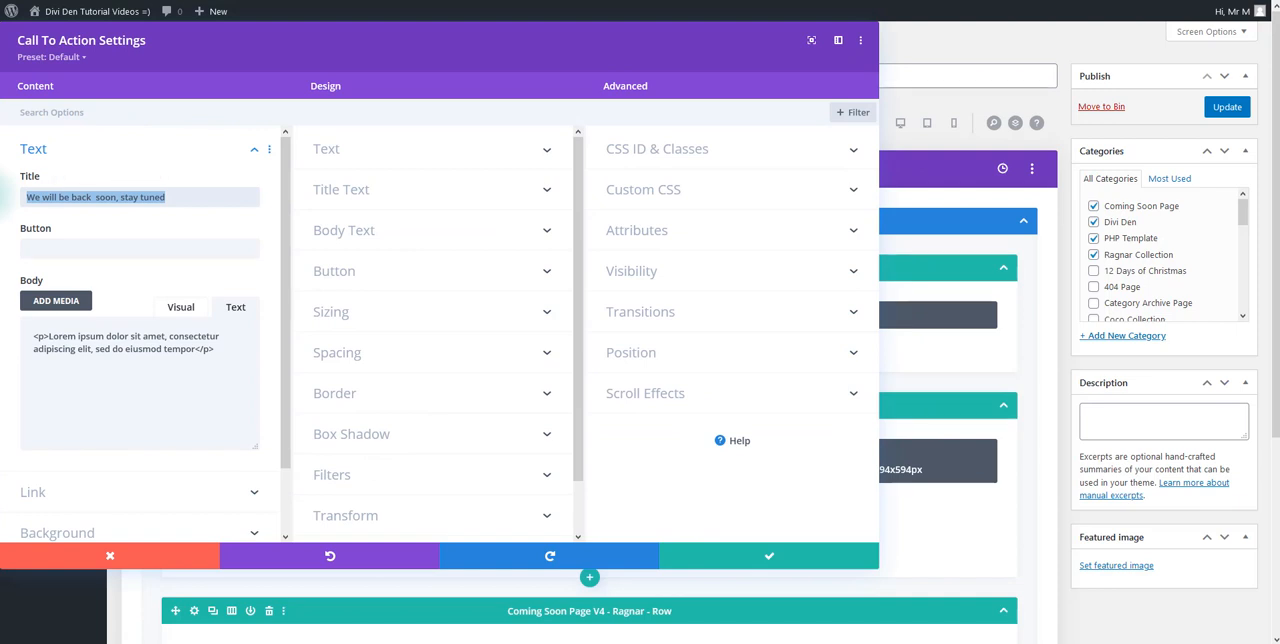
{"action": "type", "text": "This is a new t"}
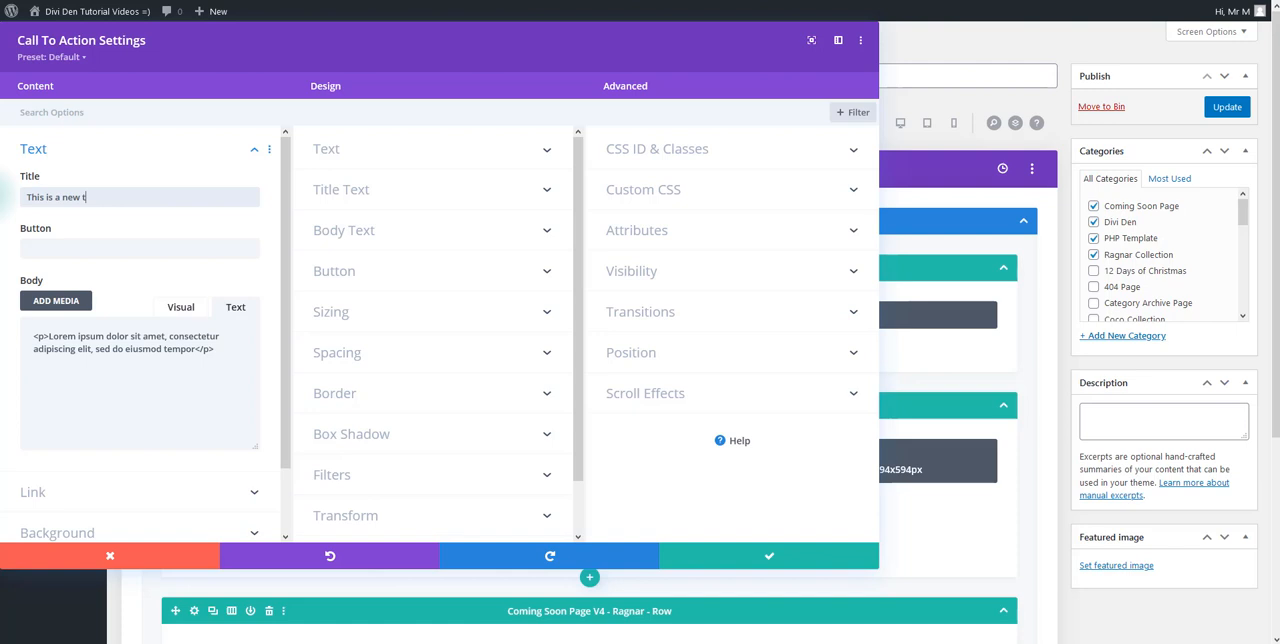
{"action": "type", "text": "itle"}
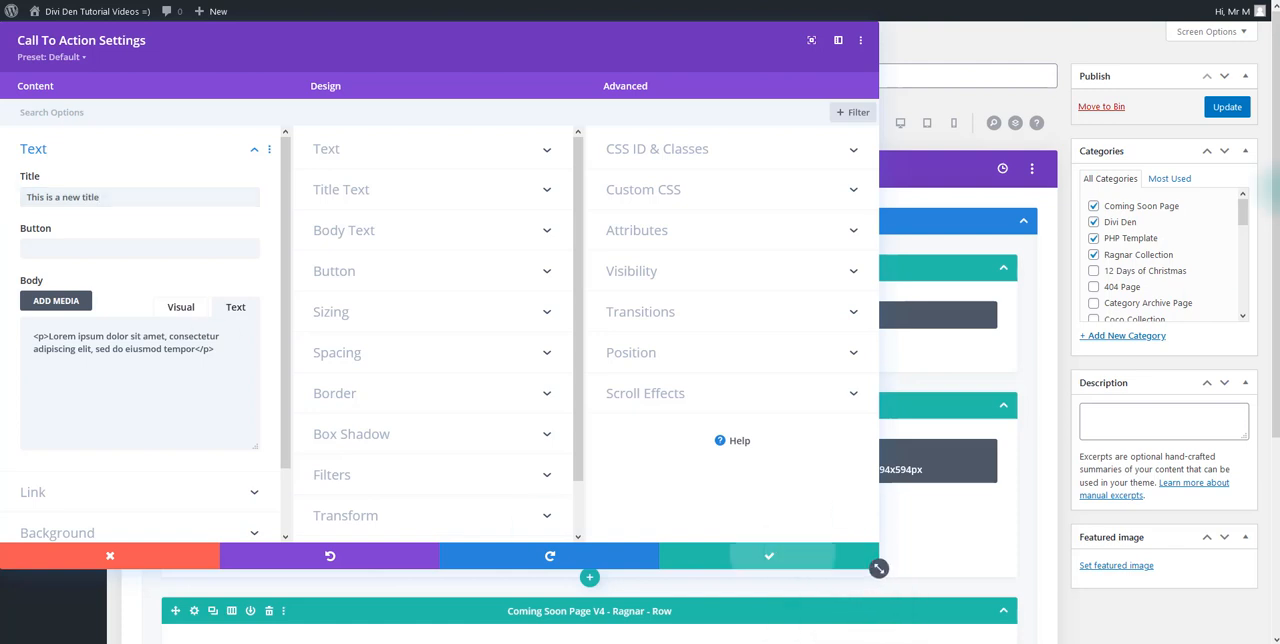
{"action": "left_click", "coordinate": [769, 555]}
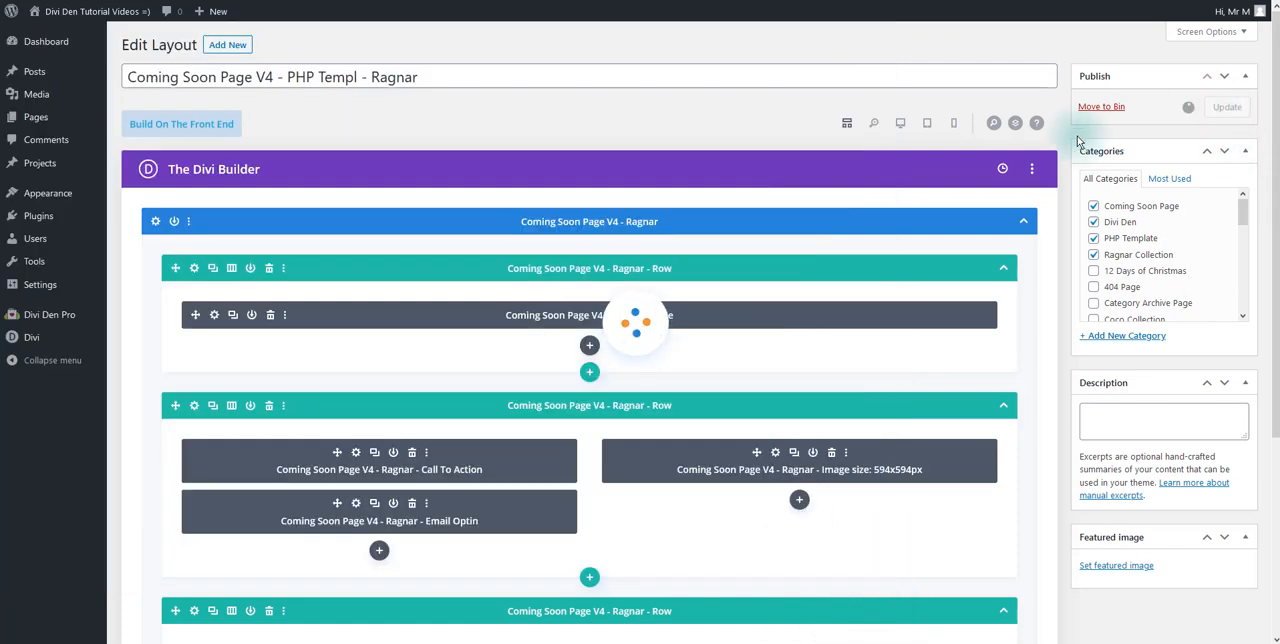